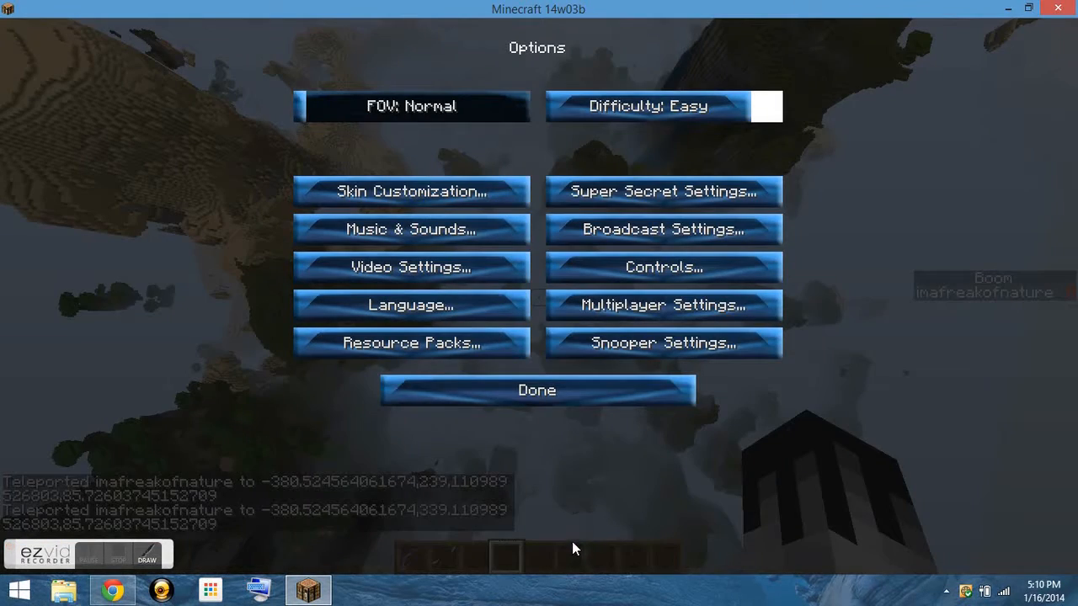
Step: Leave the Options screen and the pause menu to return to the game world
left_click(536, 391)
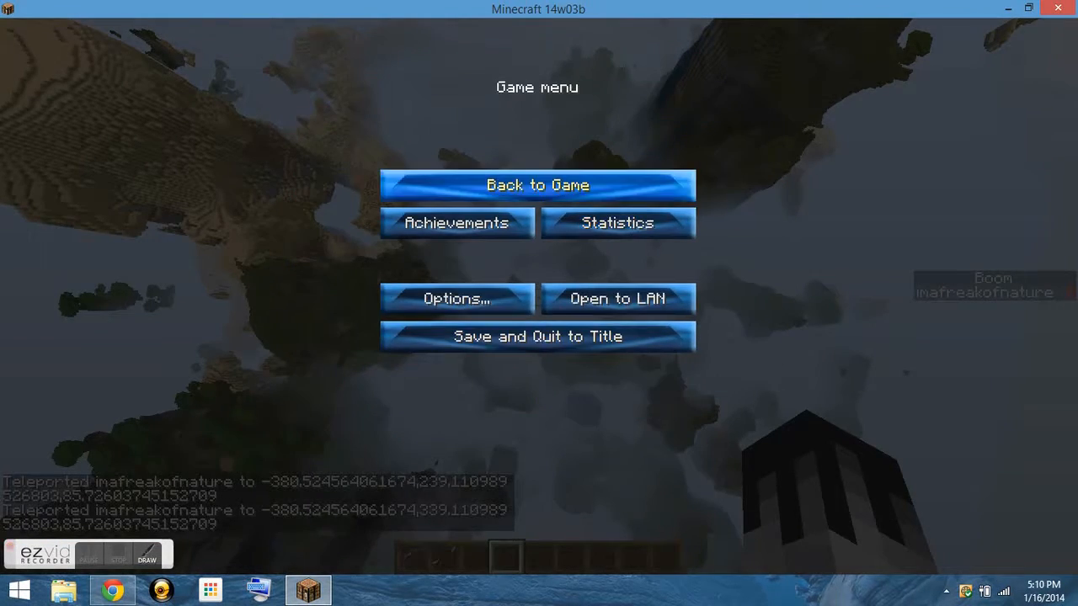
left_click(537, 183)
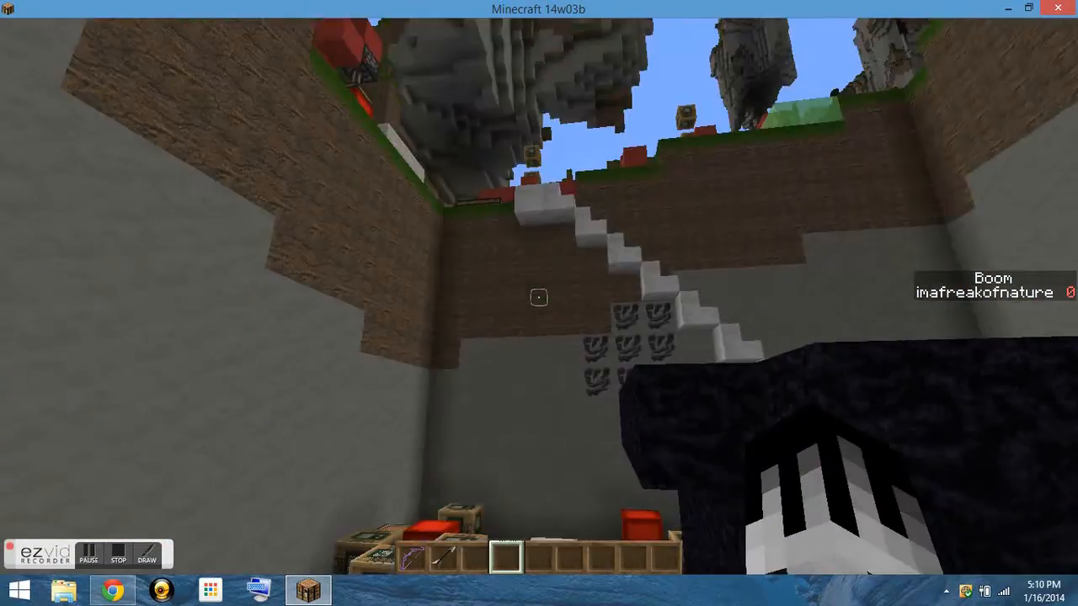
Step: Shoot arrows with the bow so the player teleports to each landing spot
key("e")
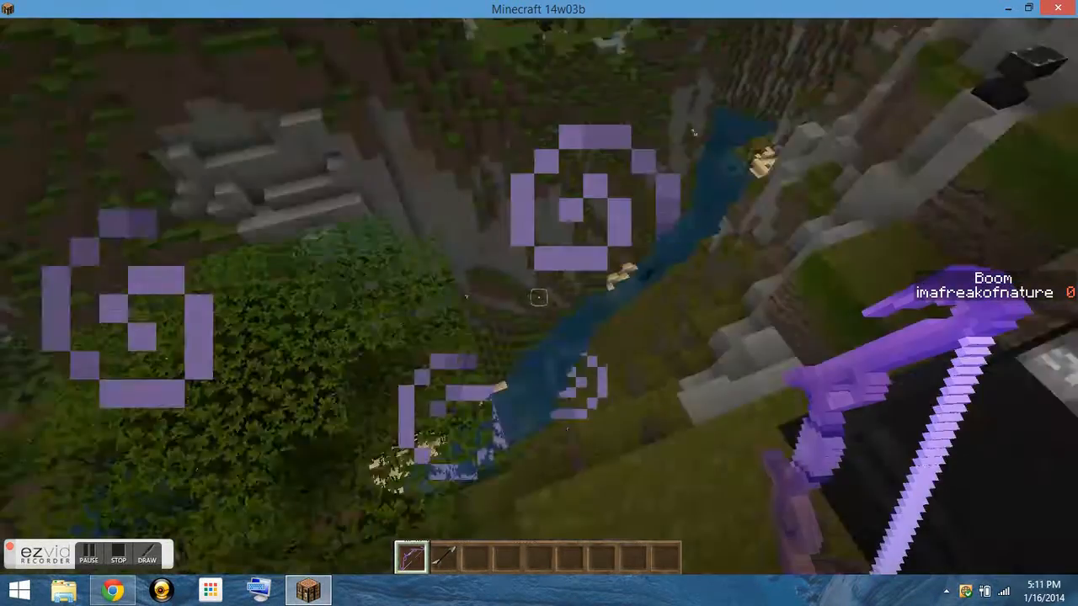
mouse_move(539, 296)
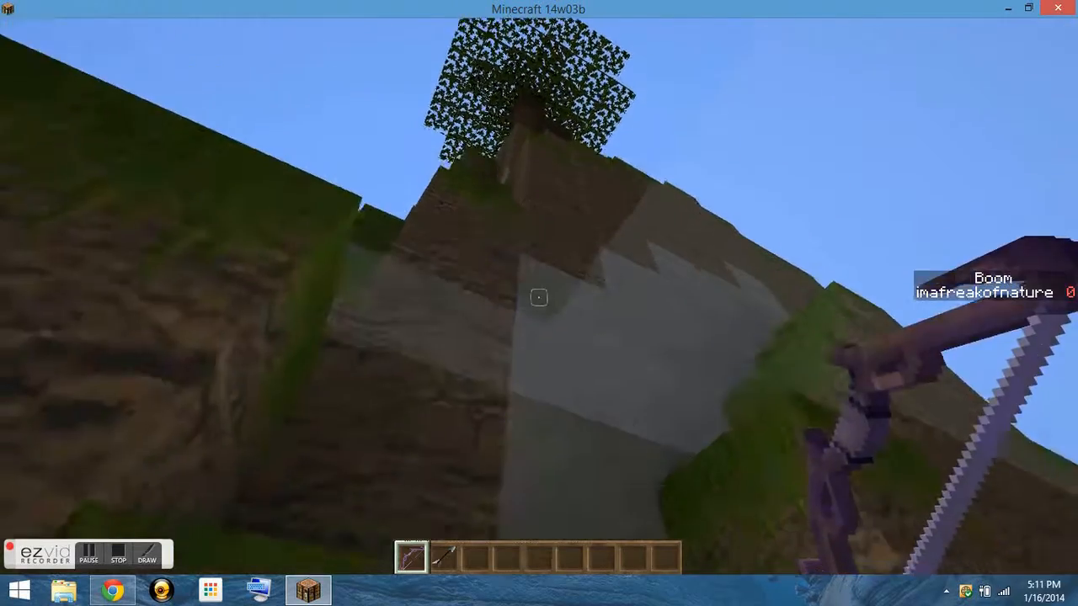
mouse_move(539, 303)
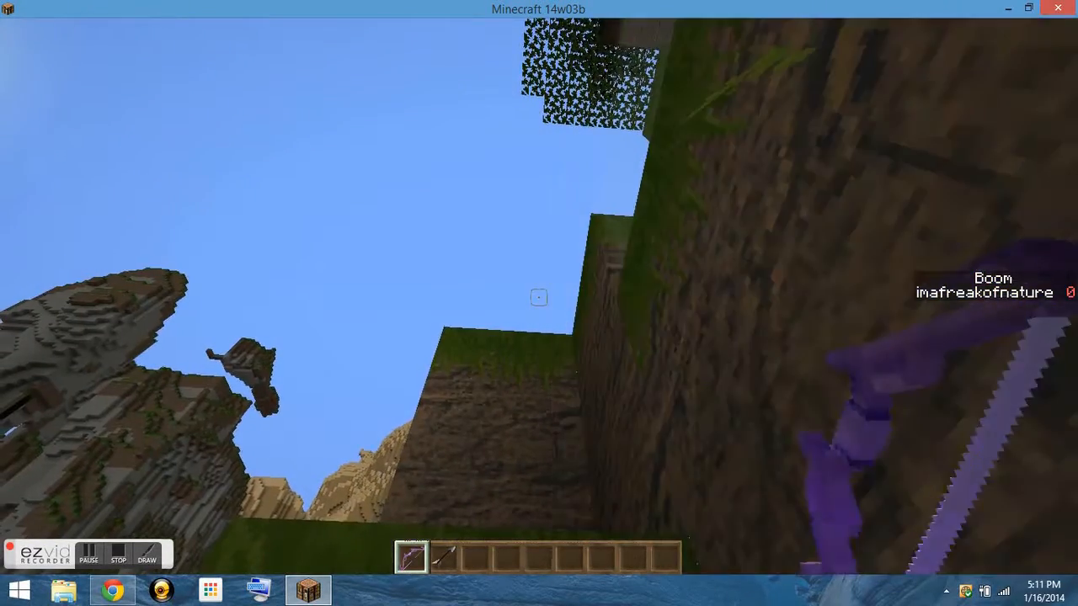
mouse_move(539, 303)
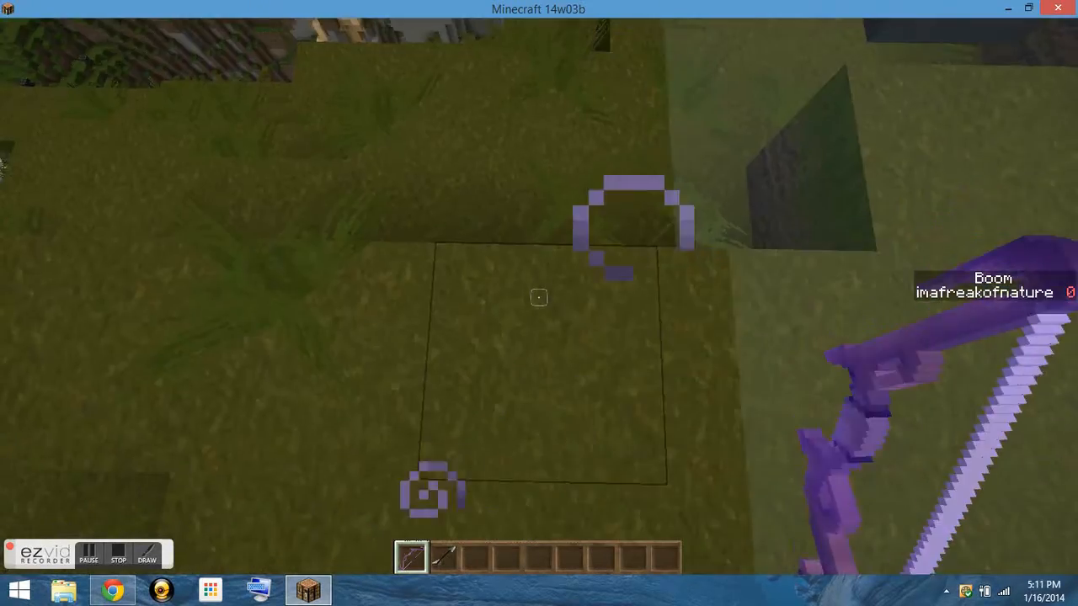
mouse_move(539, 303)
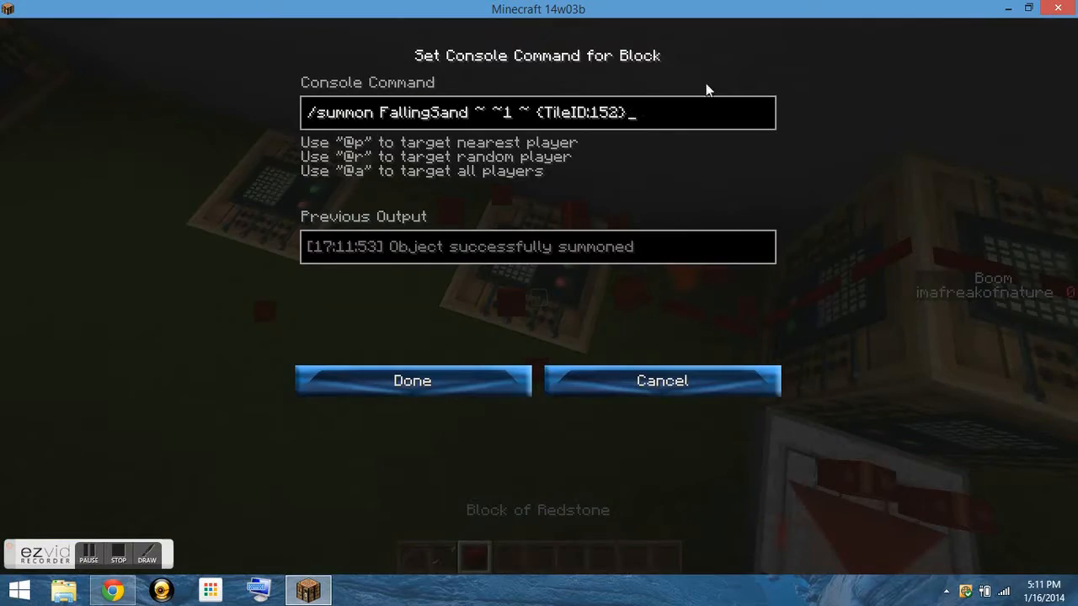
Step: Change the arrow test to /testfor @e[type=Arrow,c=-1] {inGround:1b} and save it
left_click(410, 381)
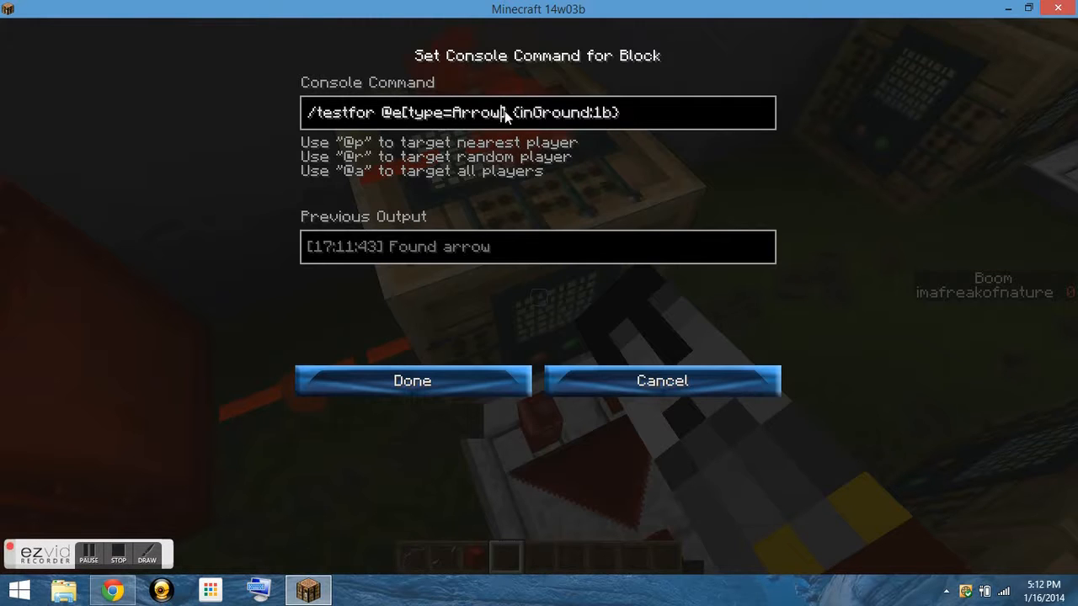
type(",c=-1")
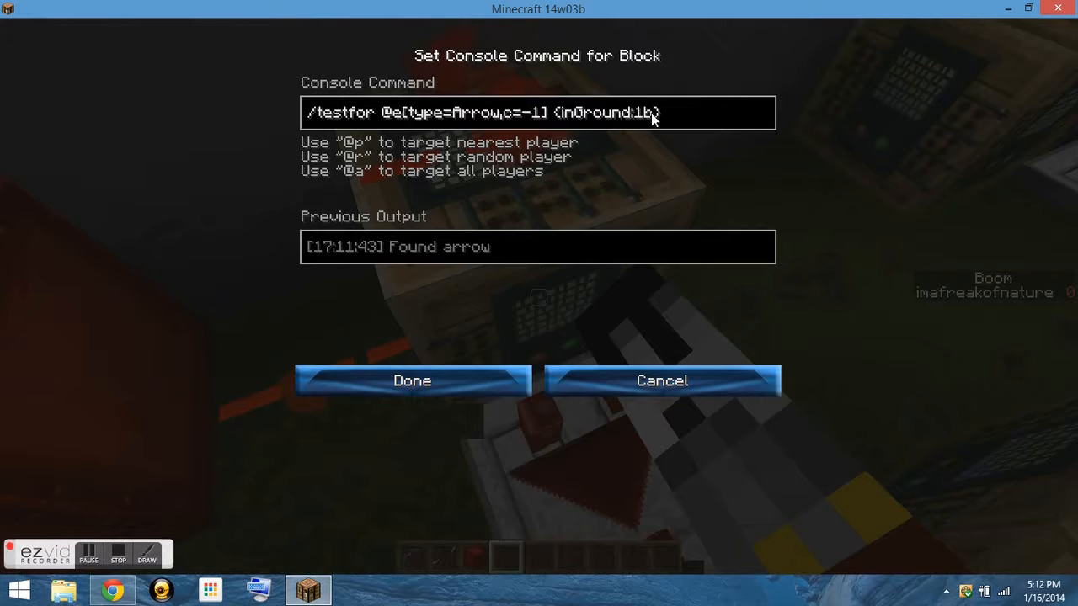
double_click(642, 111)
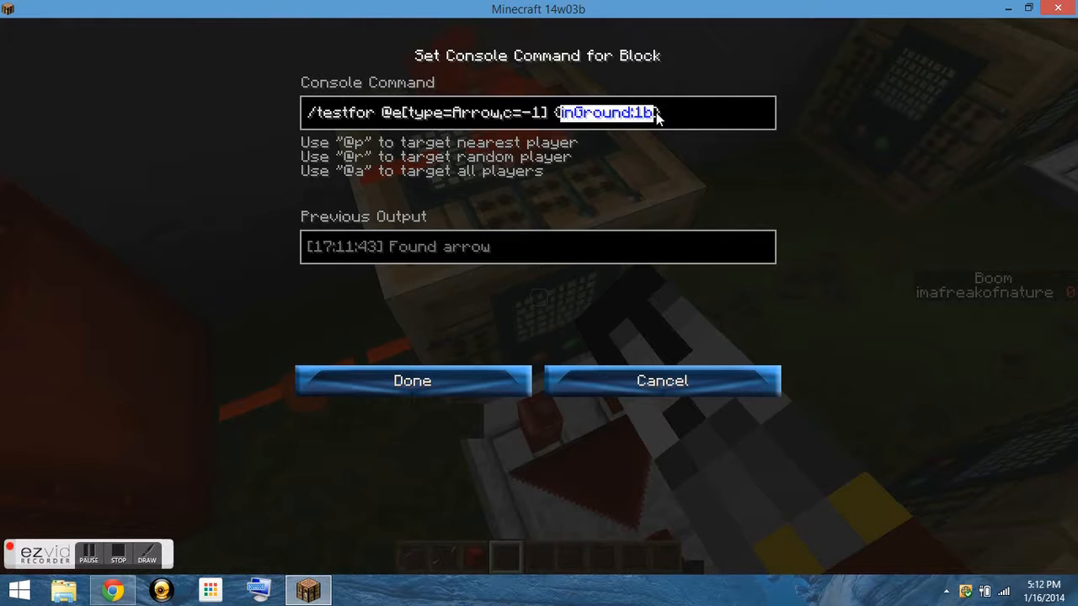
left_click(715, 111)
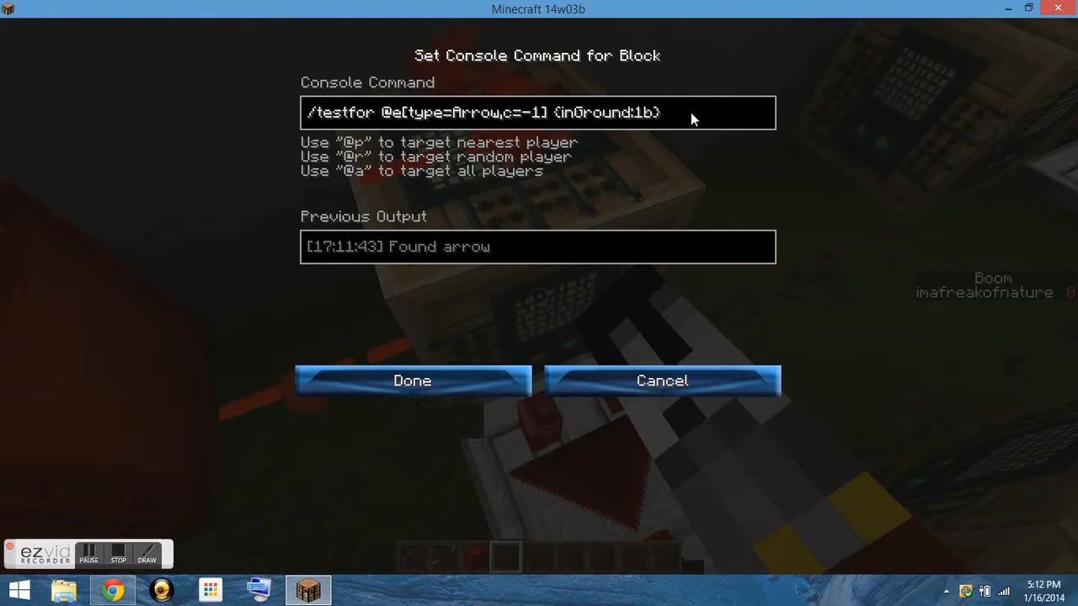
left_click(624, 111)
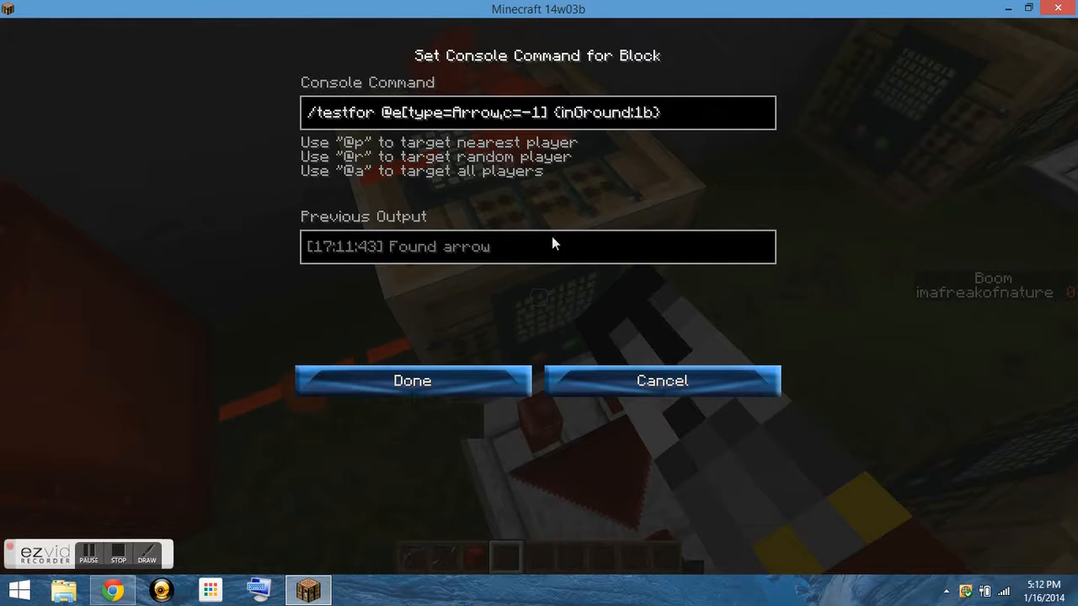
left_click(411, 381)
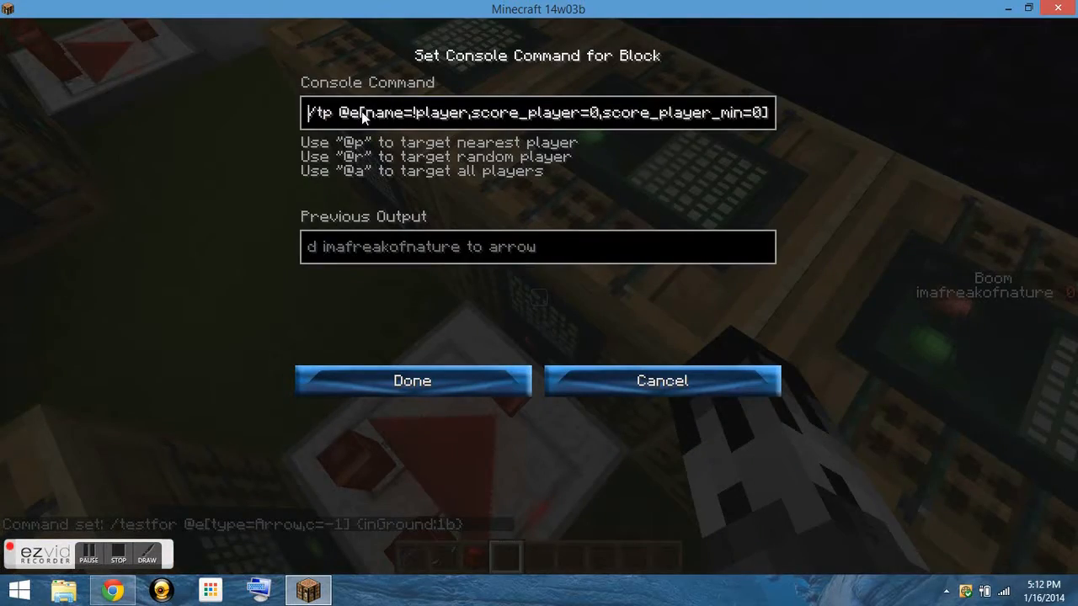
mouse_move(434, 131)
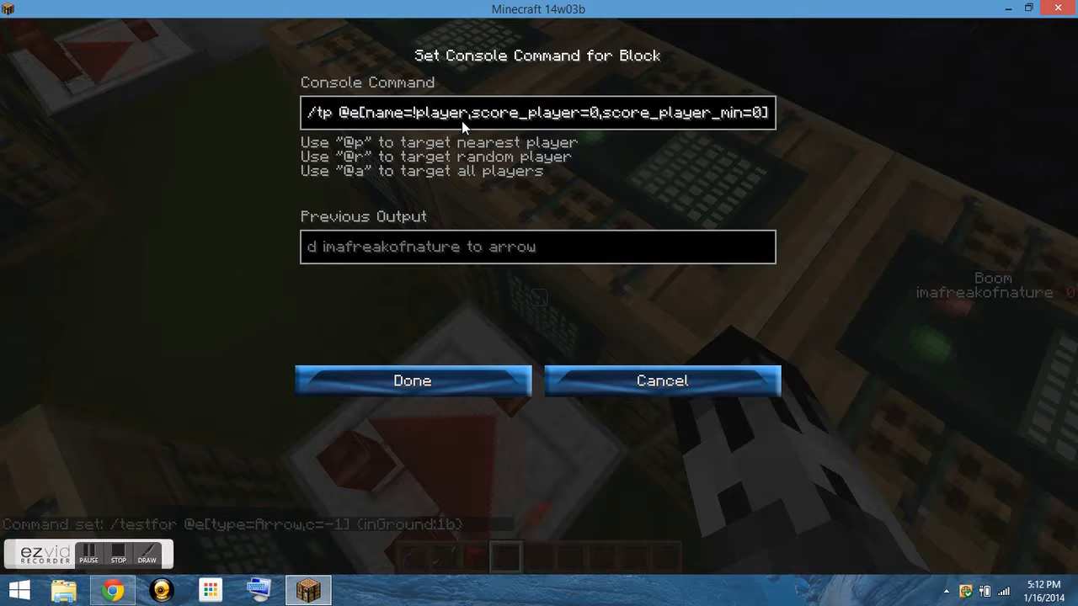
mouse_move(429, 138)
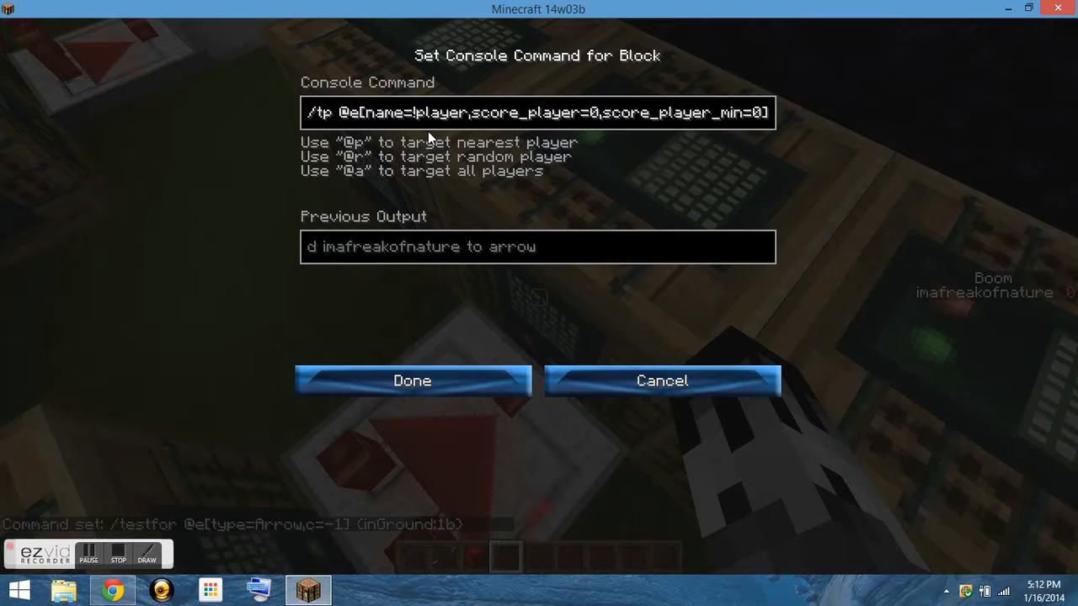
Step: Make the tp block send the score-0 player to @e[type=Arrow,c=-1] and save it
double_click(440, 112)
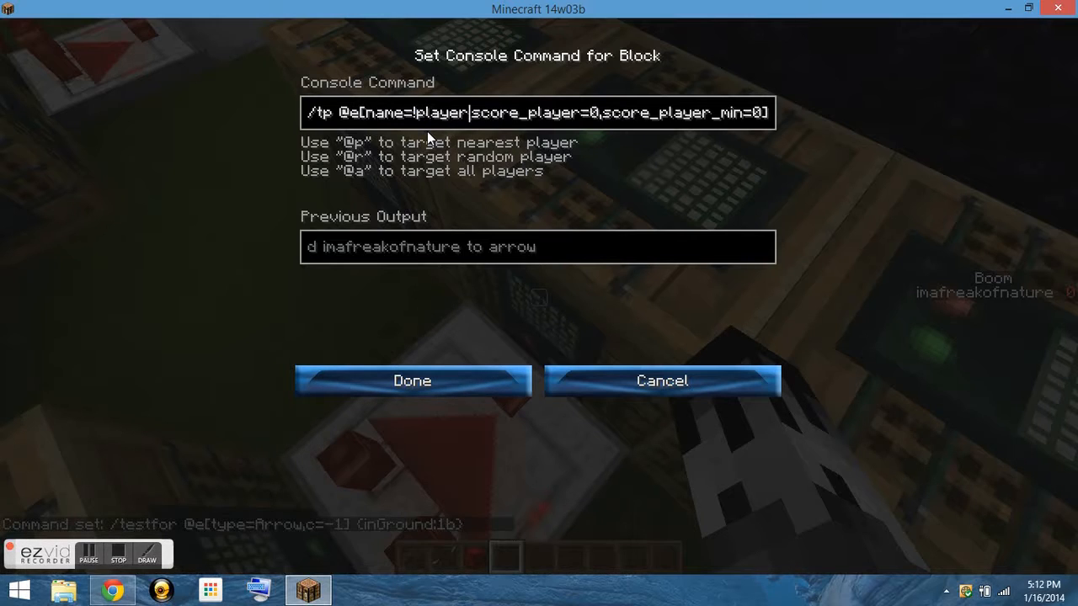
type(",")
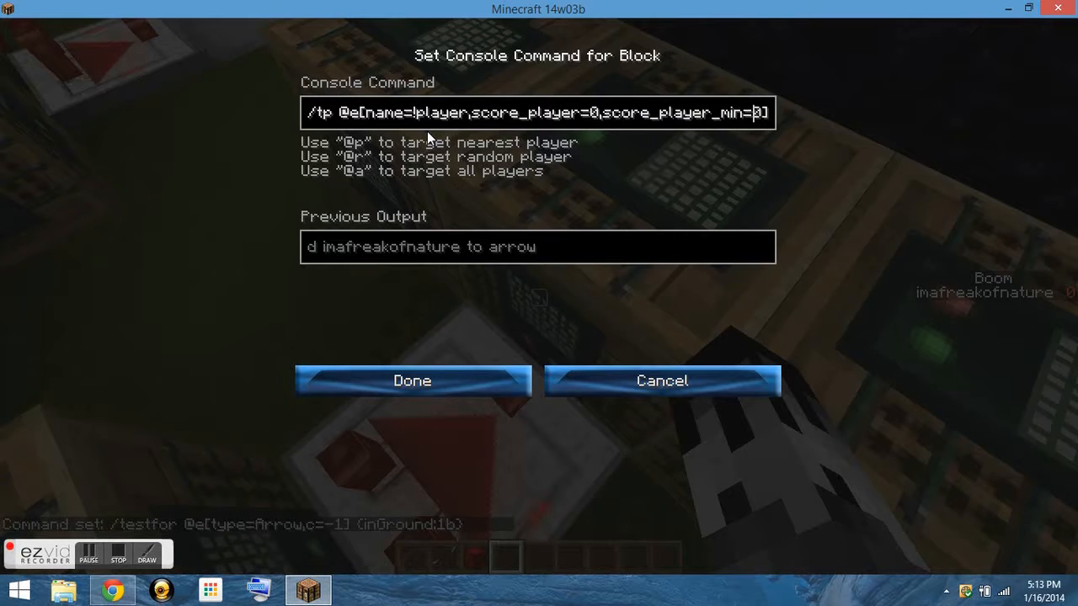
type("@e[type=Arrow,c=-1")
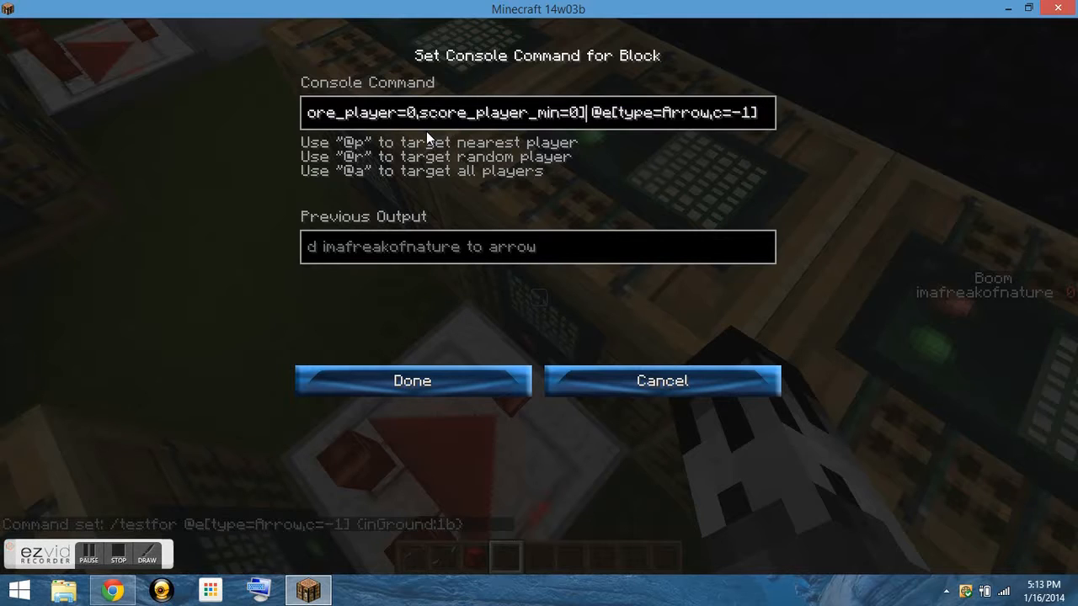
left_click(410, 380)
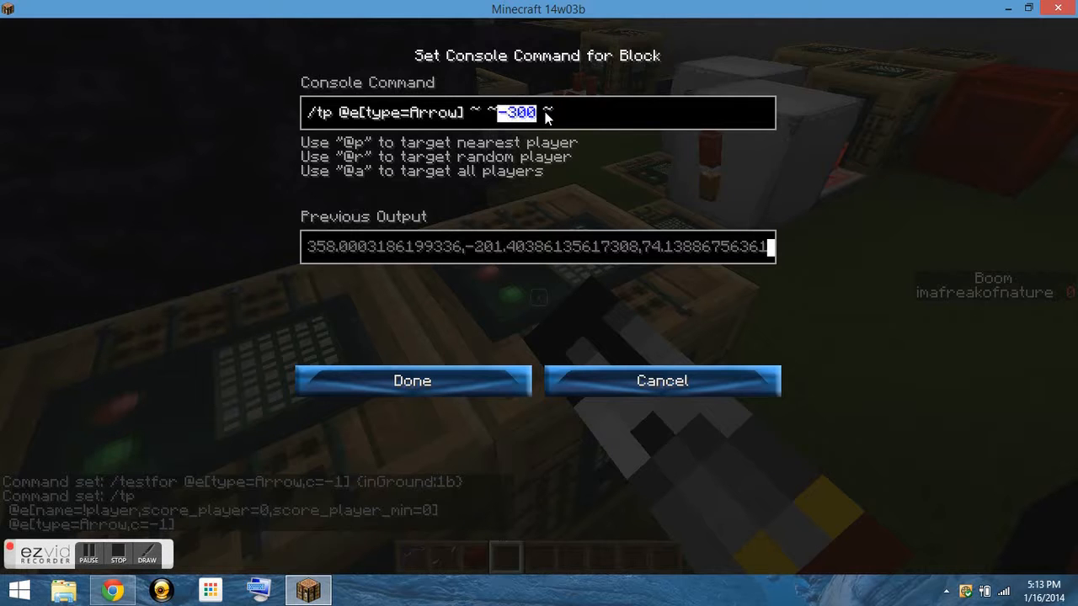
Step: Set the jump-boost block to /effect @p 8 2 255 and select its command text
left_click(411, 381)
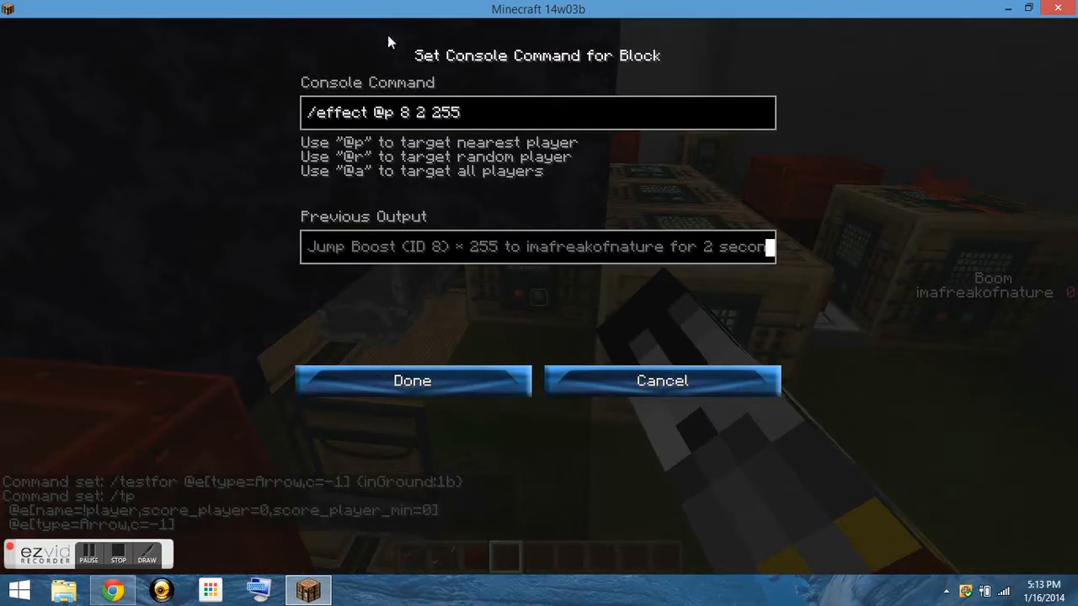
mouse_move(448, 199)
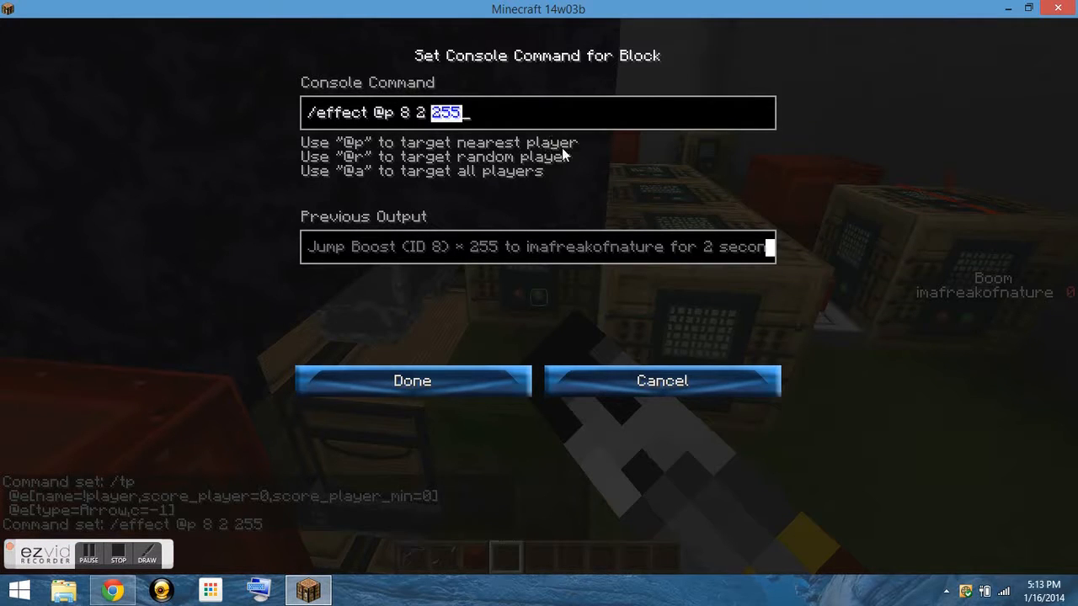
left_click(410, 381)
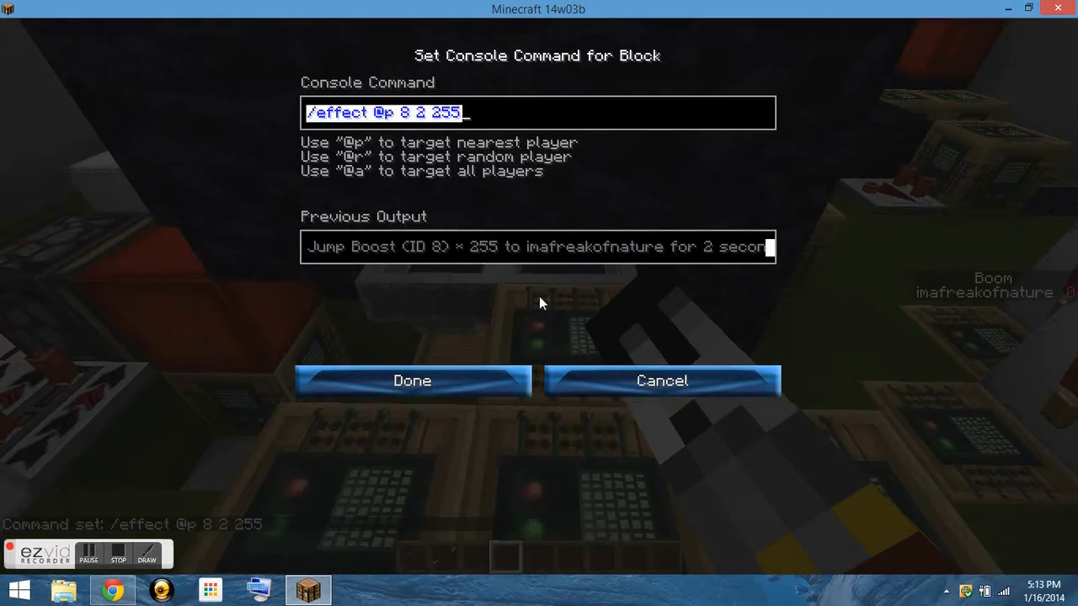
left_click(411, 381)
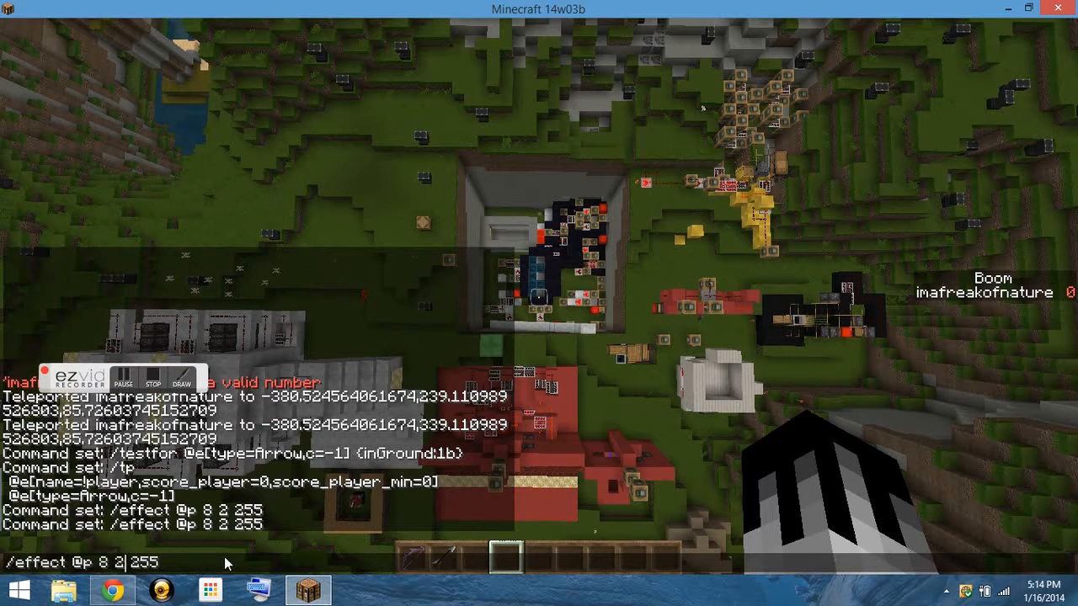
Step: Run /effect @p 8 10 255 in chat for a 10-second Jump Boost
type("10")
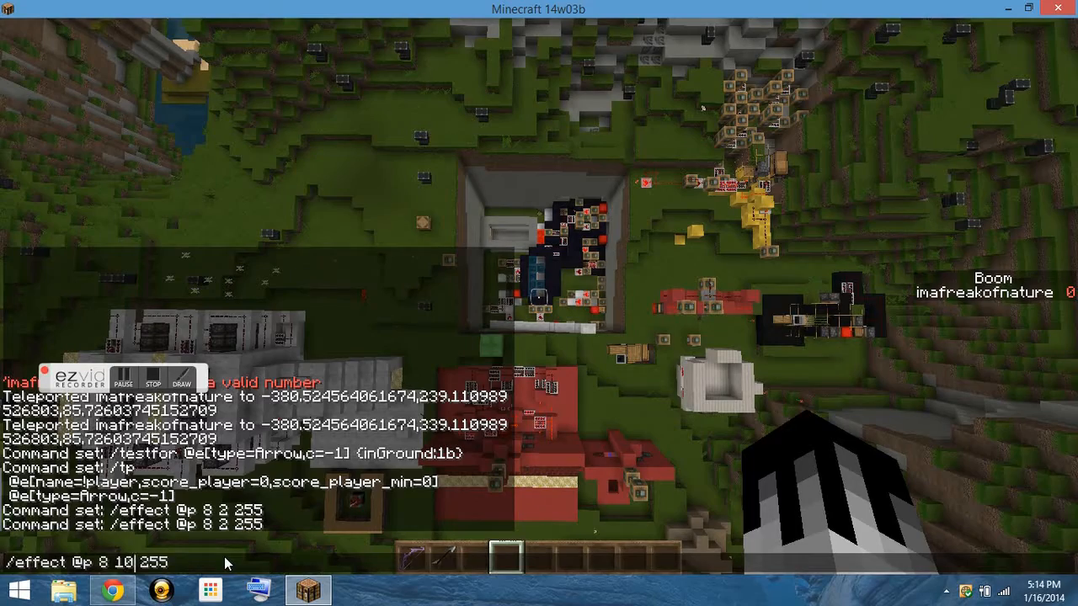
key("enter")
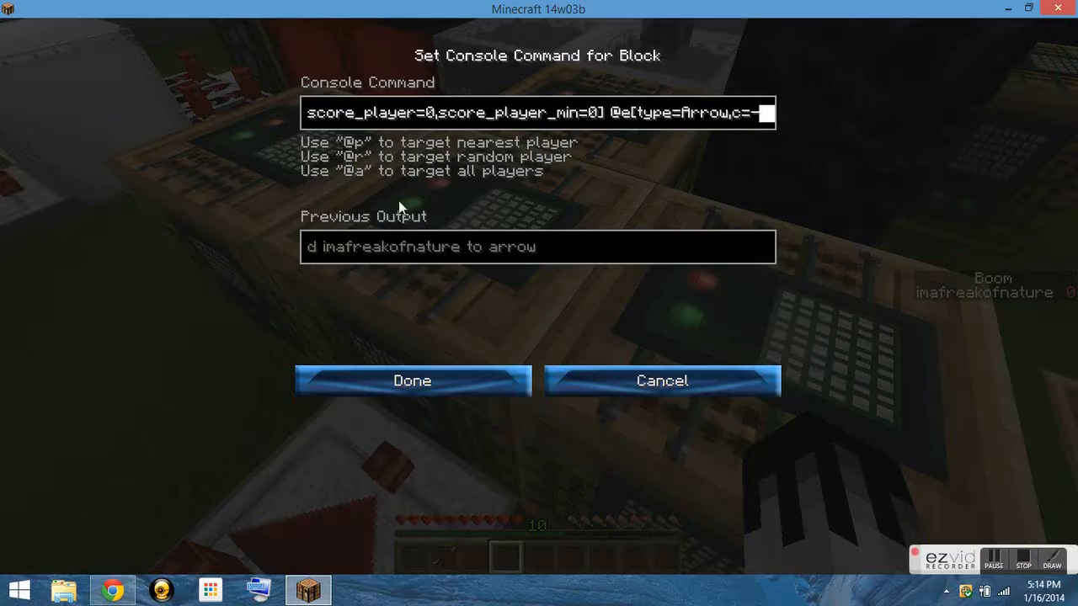
Step: Review the /tp @e[name=player,...] @e[type=Arrow,c=-1] block and save it unchanged
left_click(411, 381)
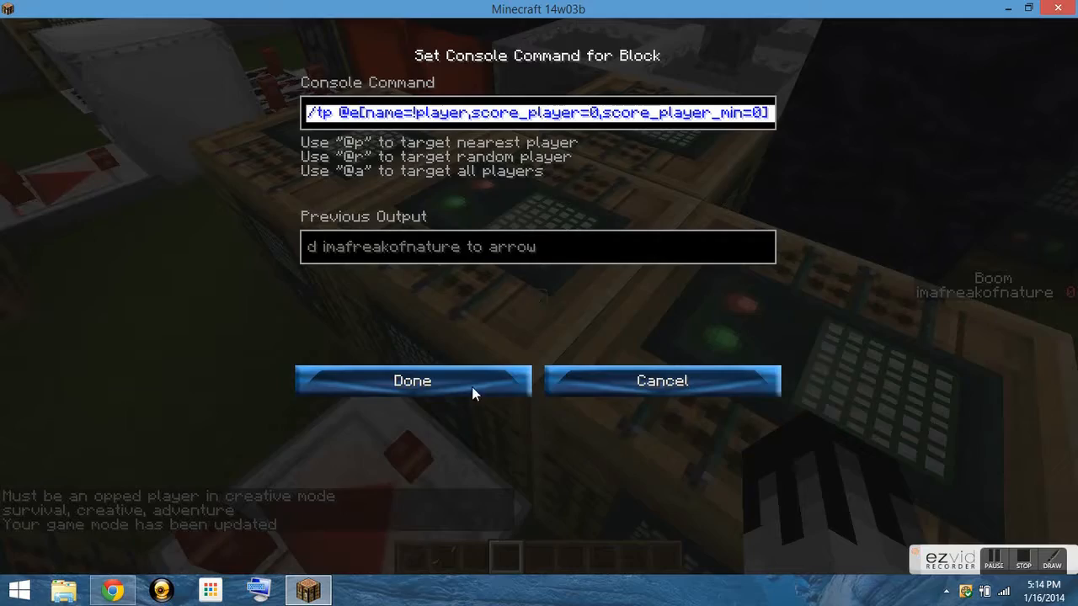
left_click(411, 381)
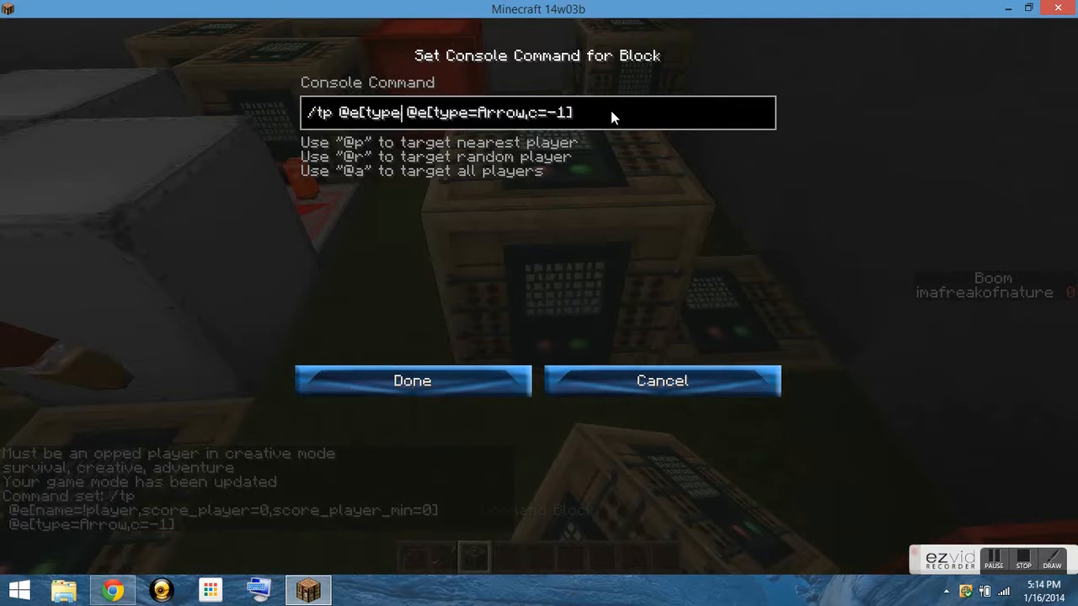
Step: Change the tp target to @e[type=FallingSand] and cancel out of the summon block
type("=FallingSand")
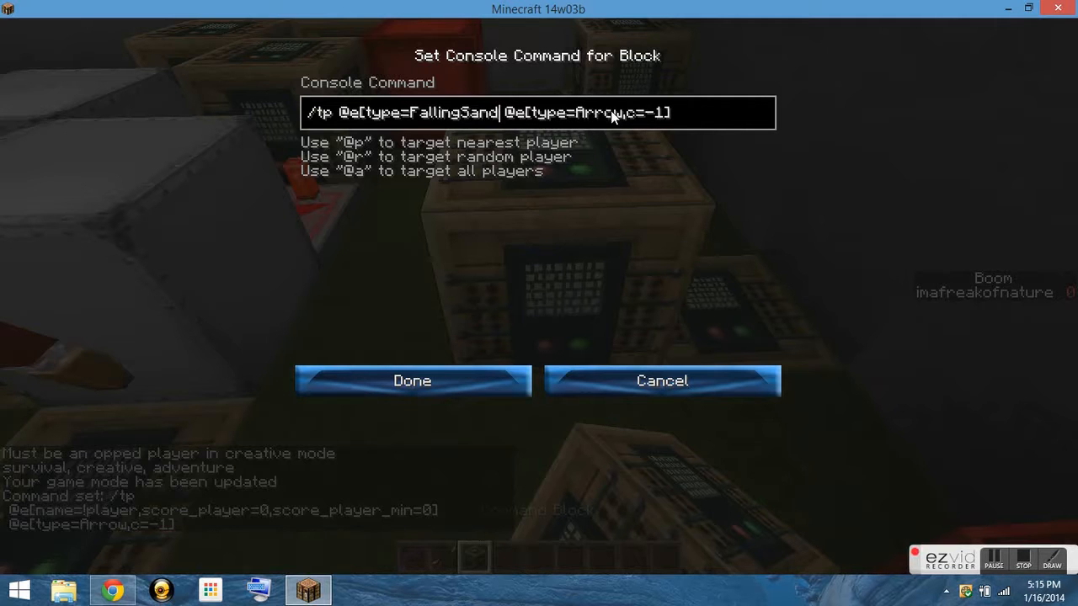
left_click(411, 381)
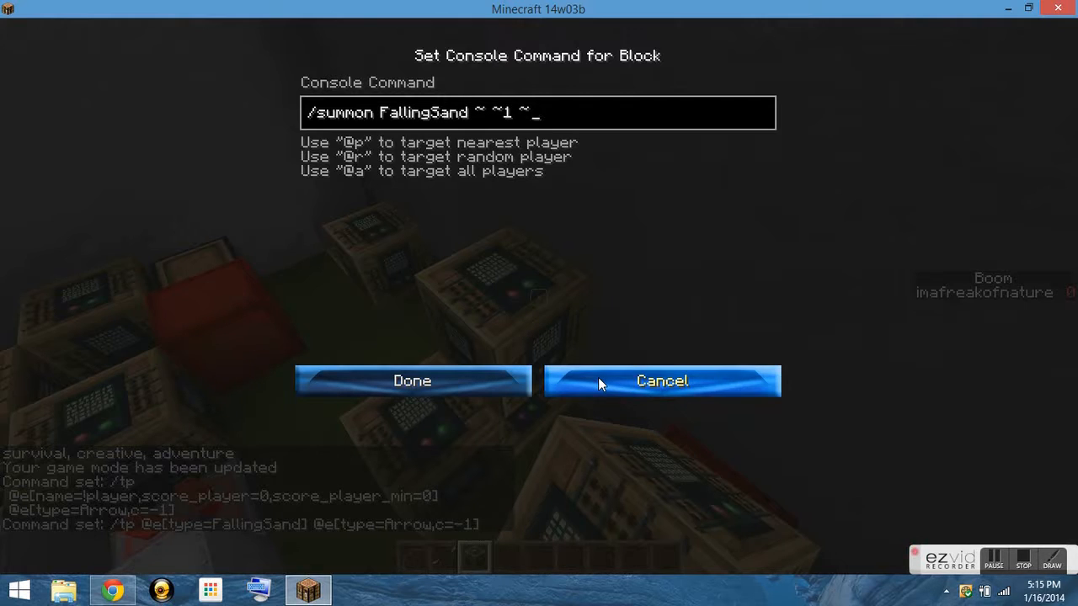
left_click(662, 380)
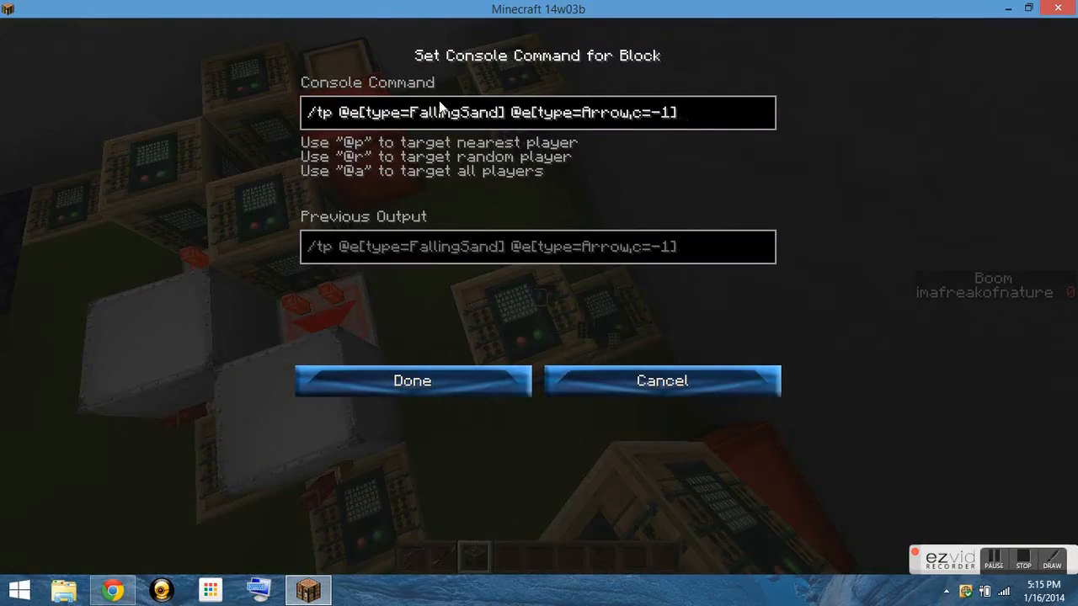
mouse_move(515, 118)
type(",n")
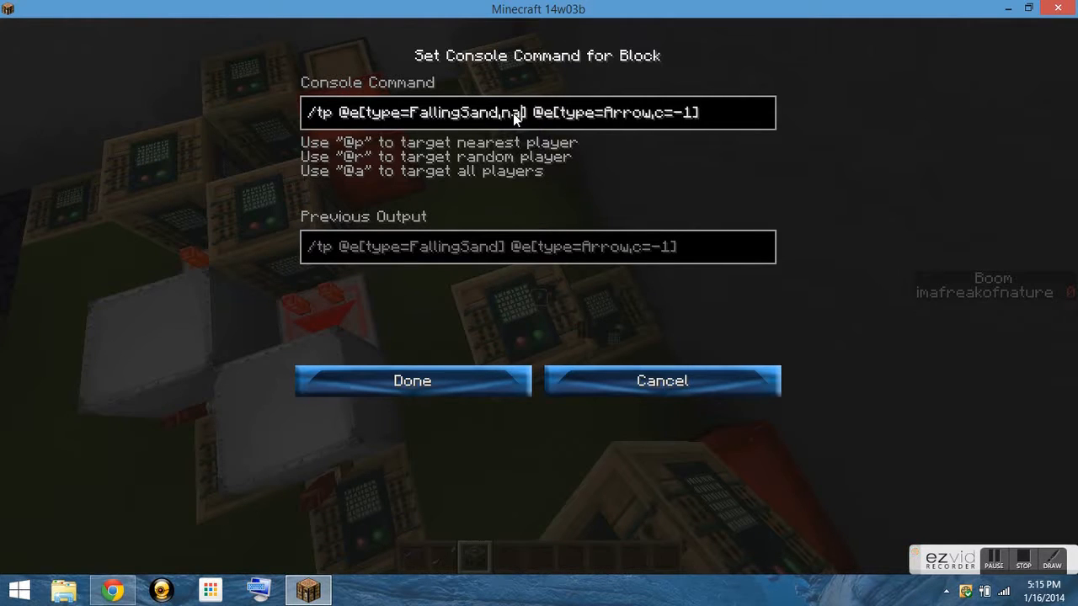
Step: Finish the command as /tp @e[type=FallingSand,name=fire] @e[type=Arrow,c=-1] and save it
type("ame=f")
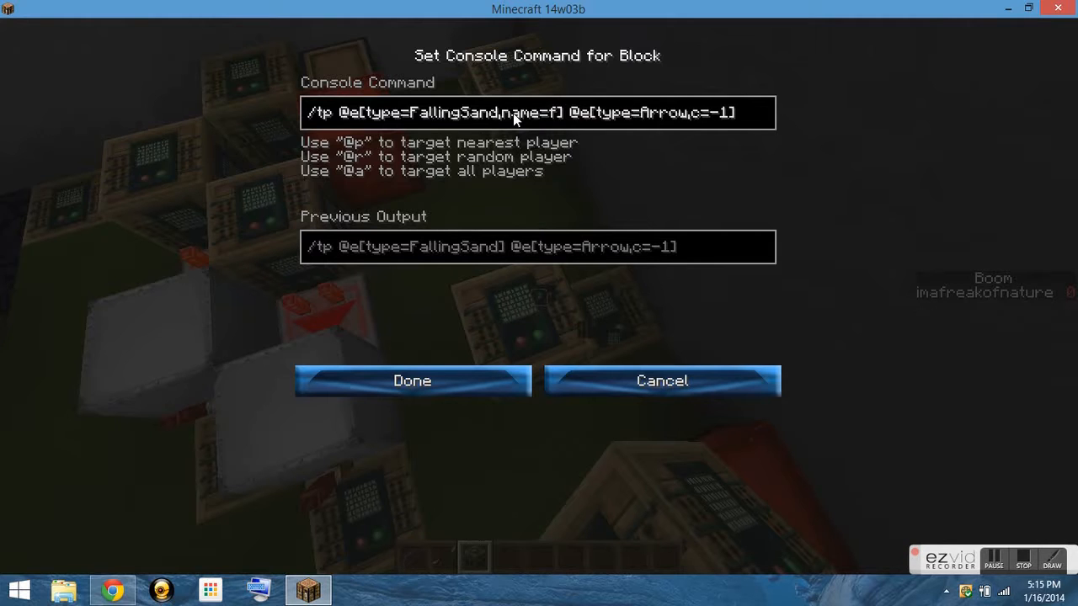
type("ire")
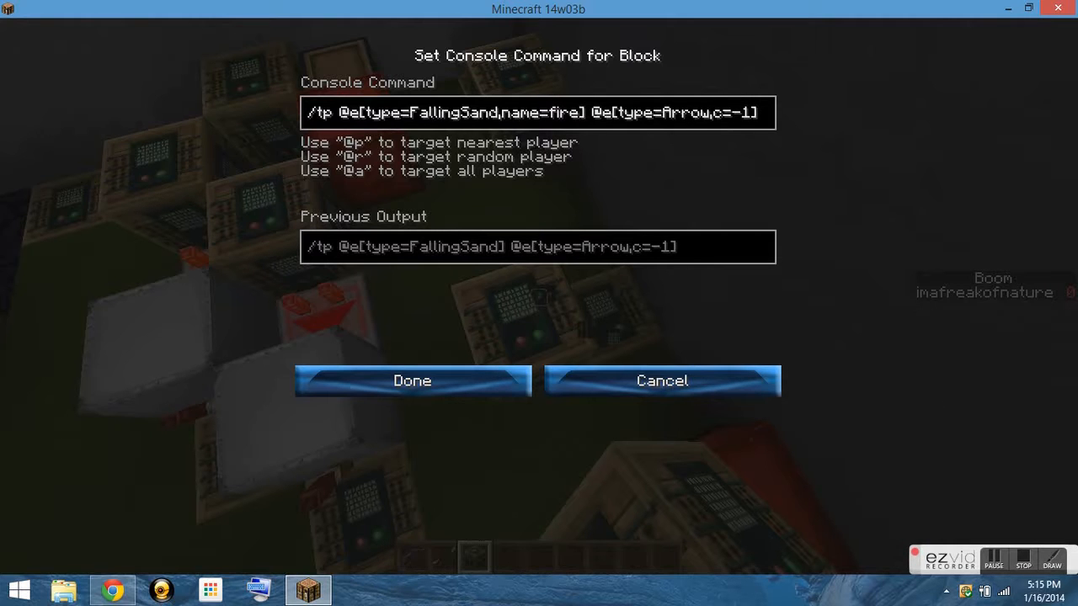
left_click(411, 380)
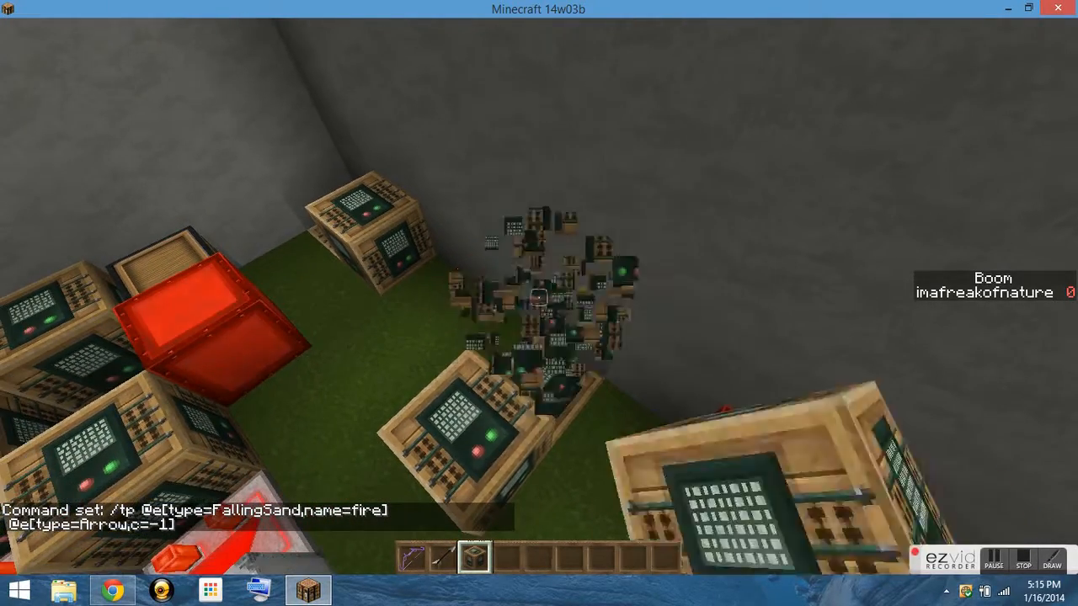
Step: Fly over the build to the grassland, checking the inventory and reopening it there
key("e")
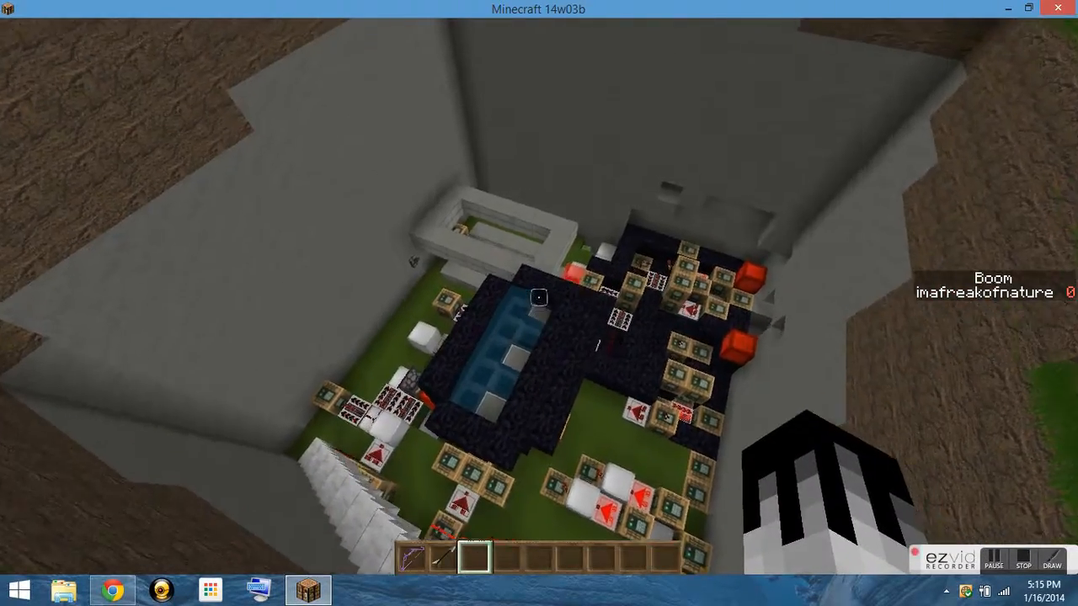
key("e")
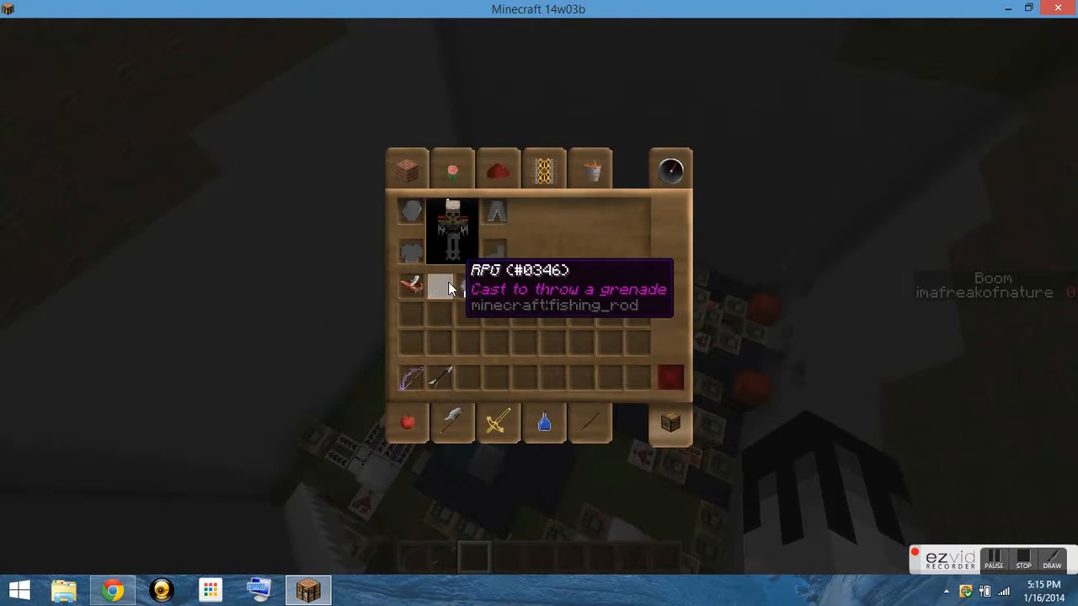
key("Escape")
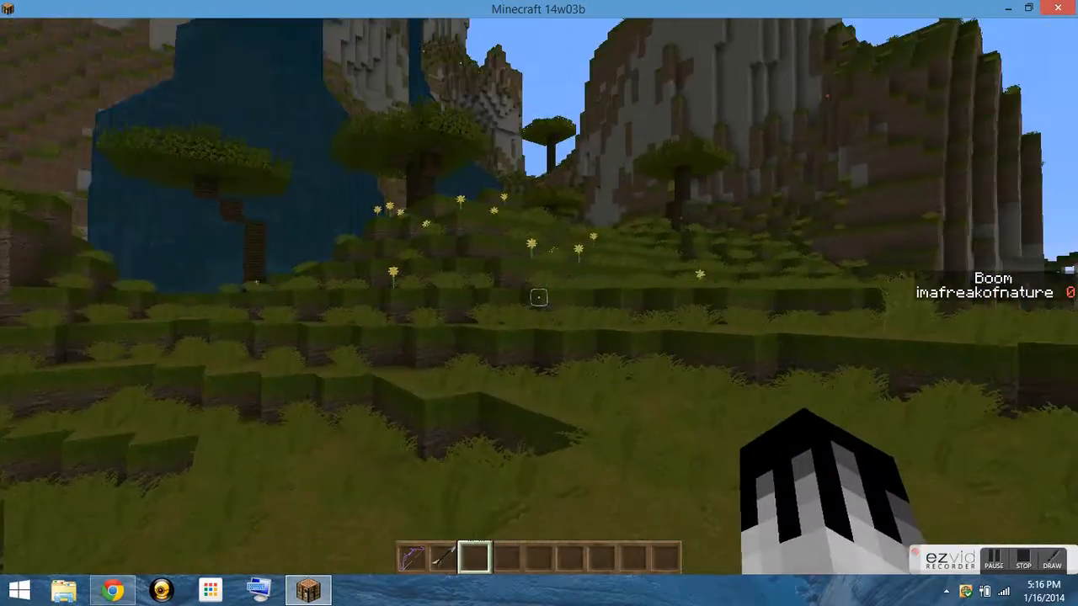
key("e")
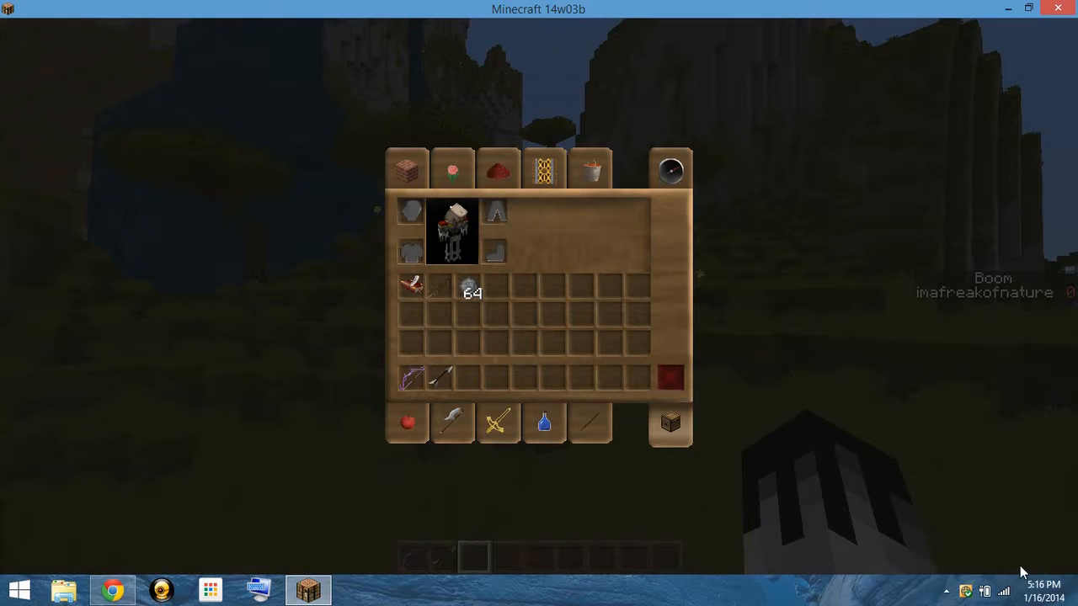
mouse_move(788, 290)
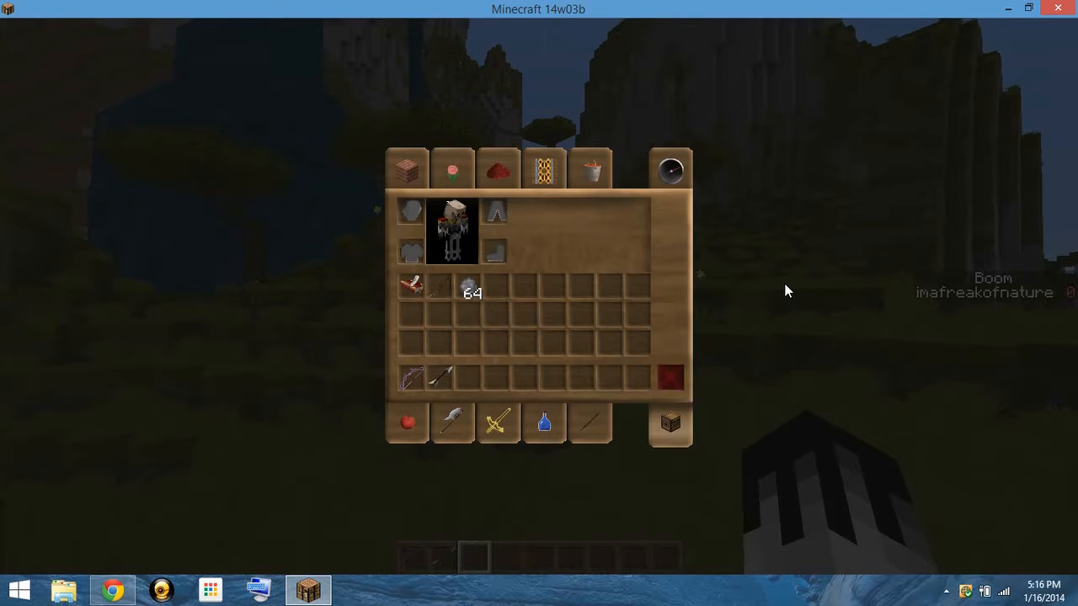